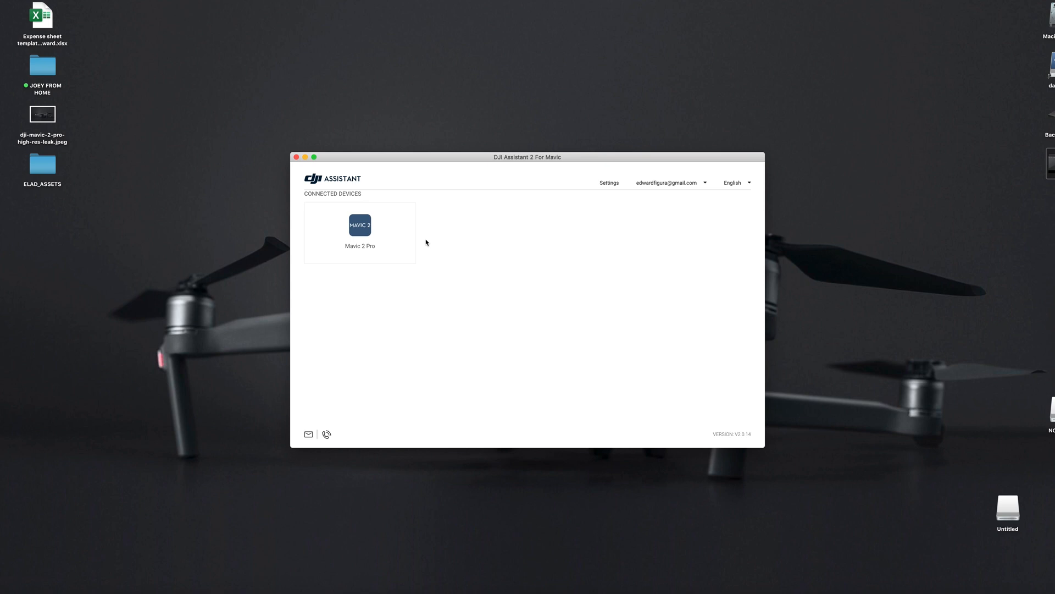
Step: Select the Mavic 2 Pro tile under Connected Devices to manage it
left_click(360, 232)
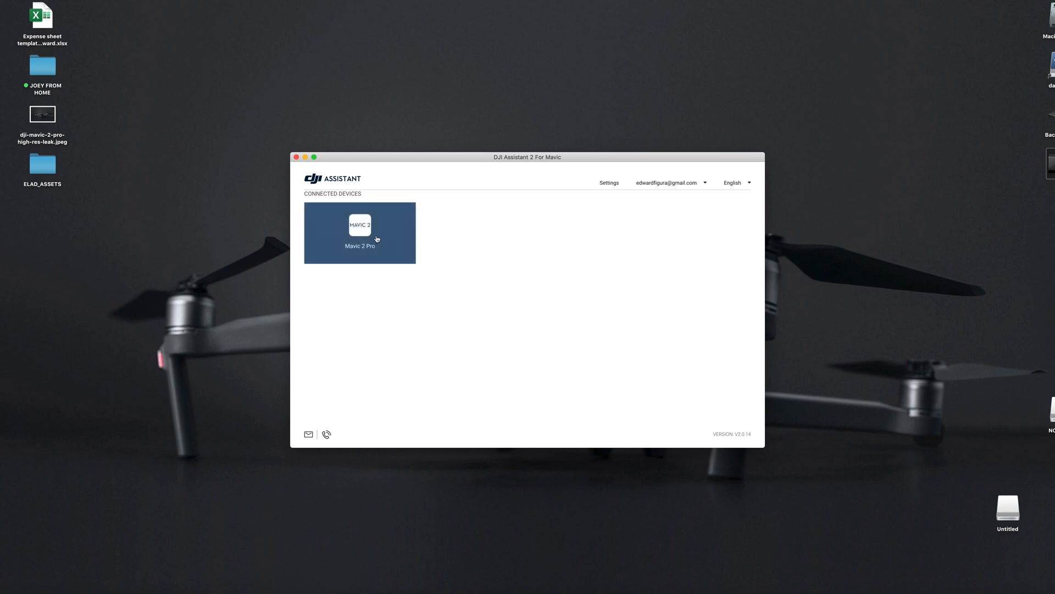